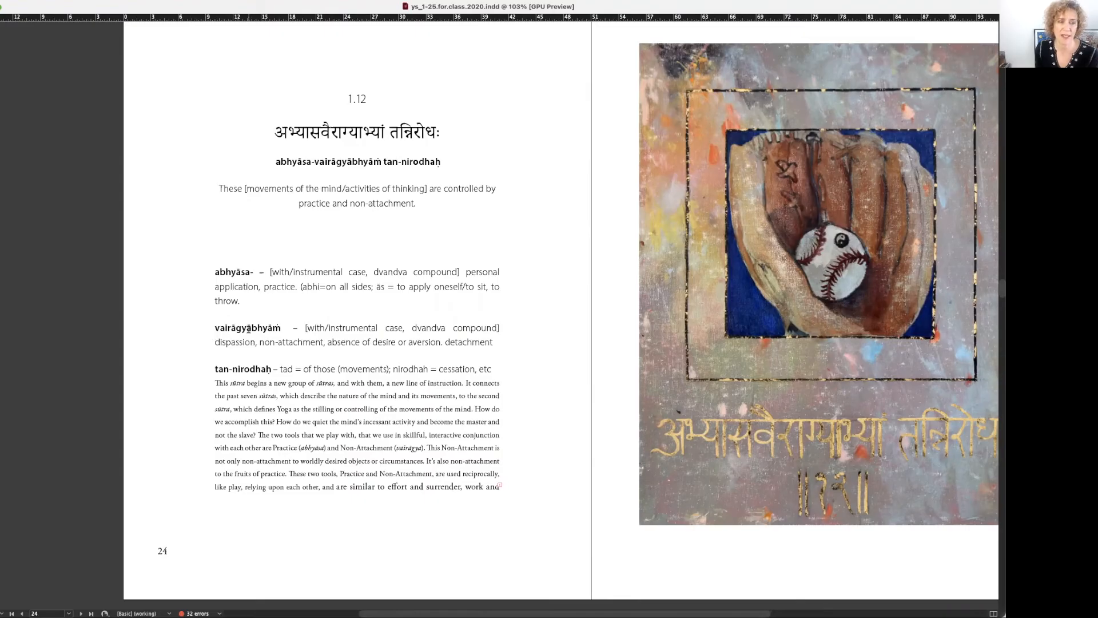
{"action": "mouse_move", "coordinate": [264, 354]}
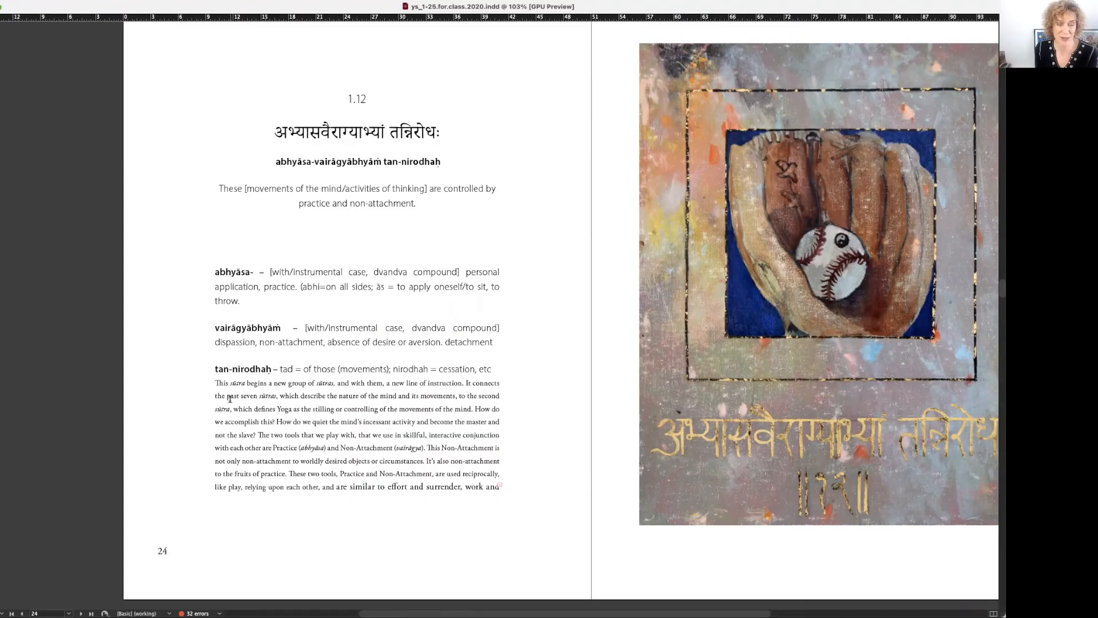
{"action": "mouse_move", "coordinate": [306, 409]}
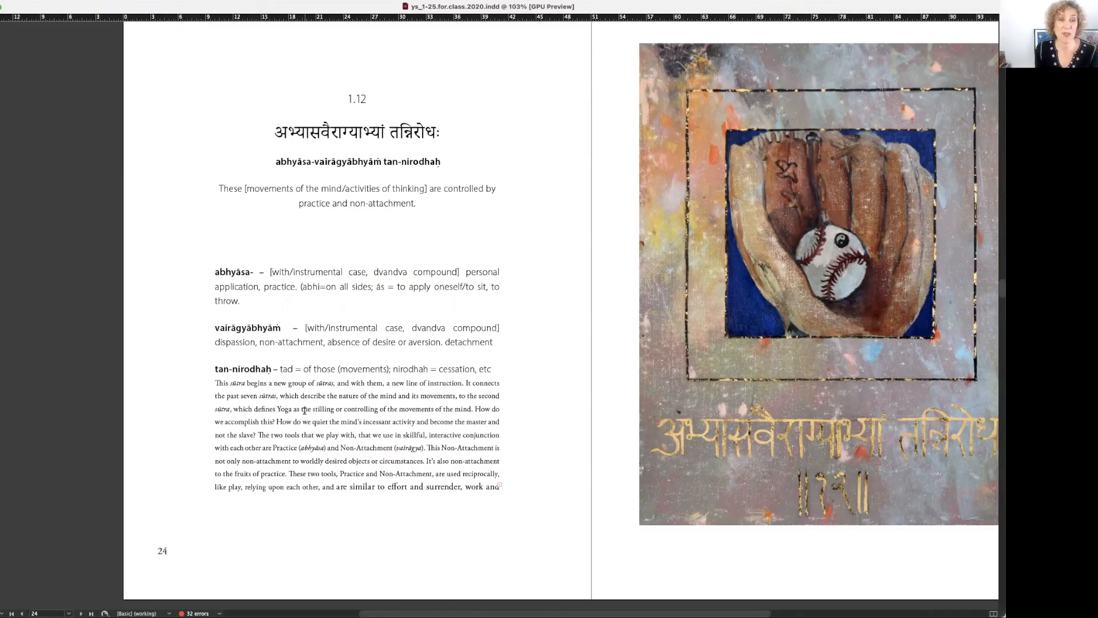
{"action": "mouse_move", "coordinate": [320, 261]}
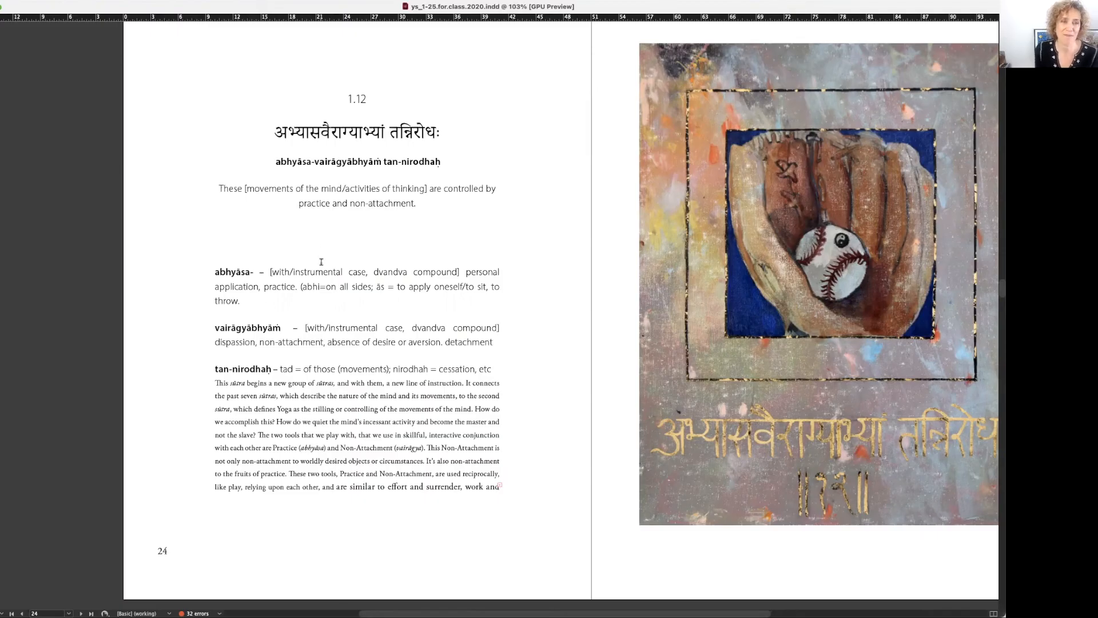